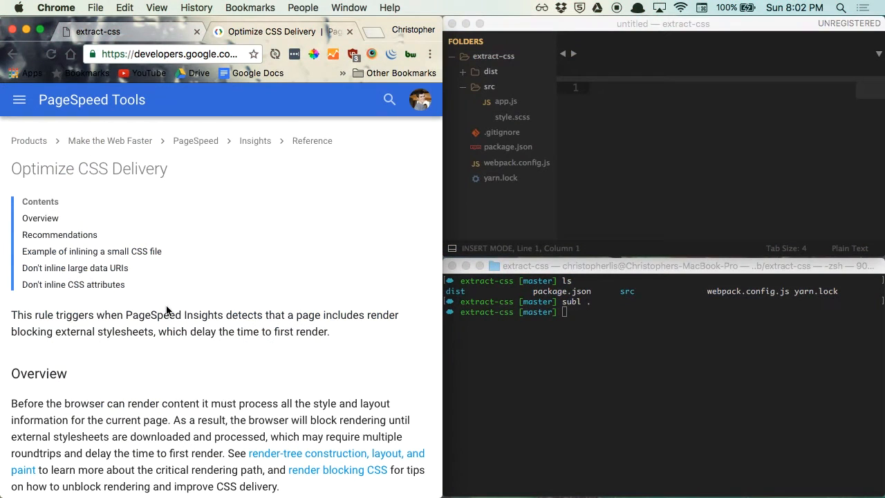
- Open webpack.config.js from the sidebar and scroll through the entry, output and loader settings
scroll(down, 3)
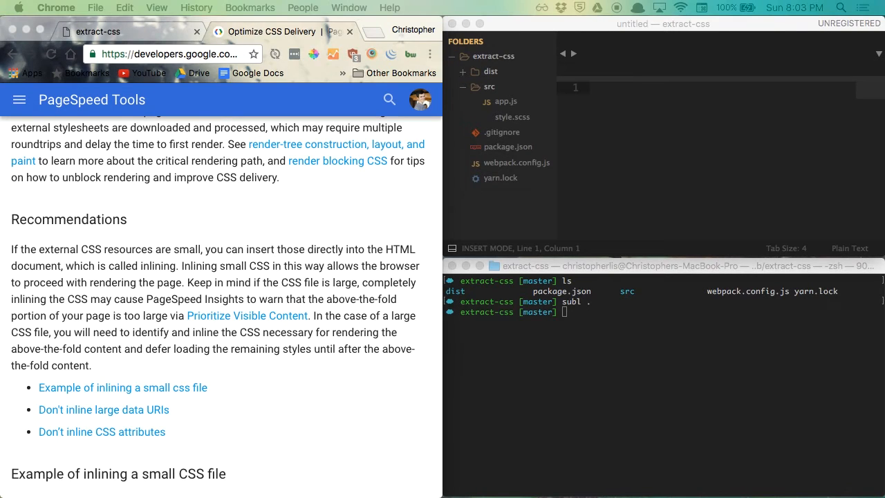
mouse_move(116, 424)
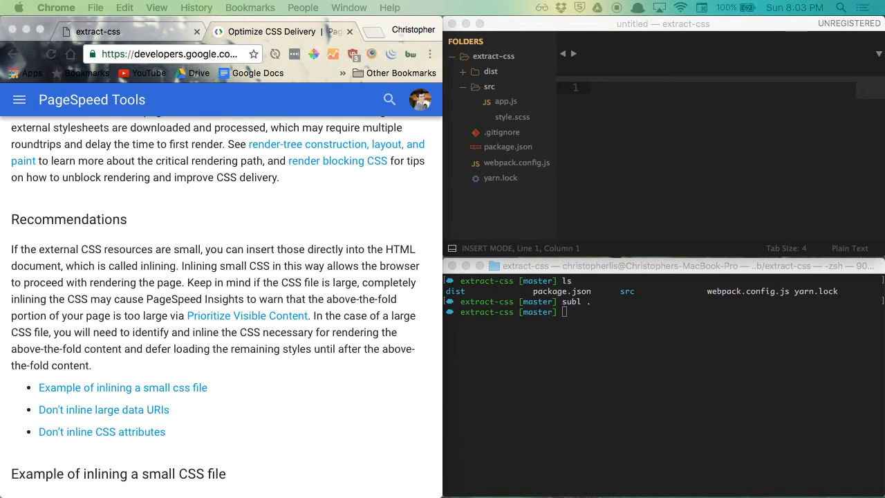
mouse_move(545, 378)
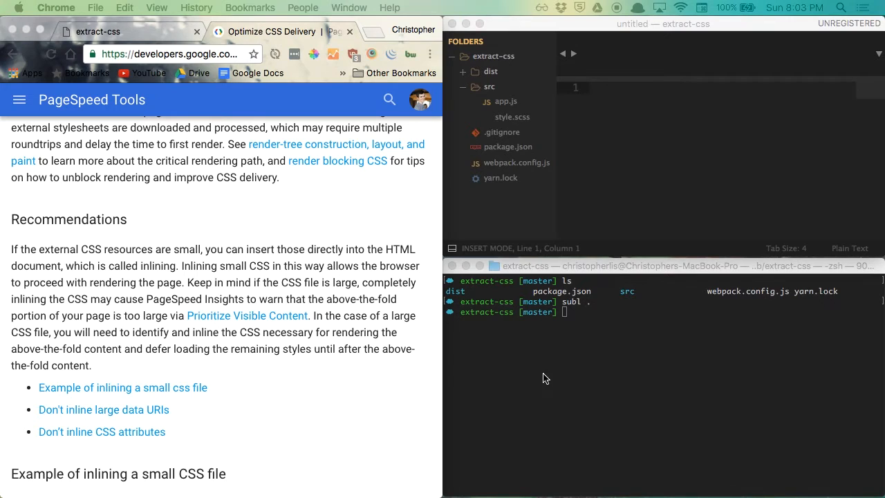
click(515, 163)
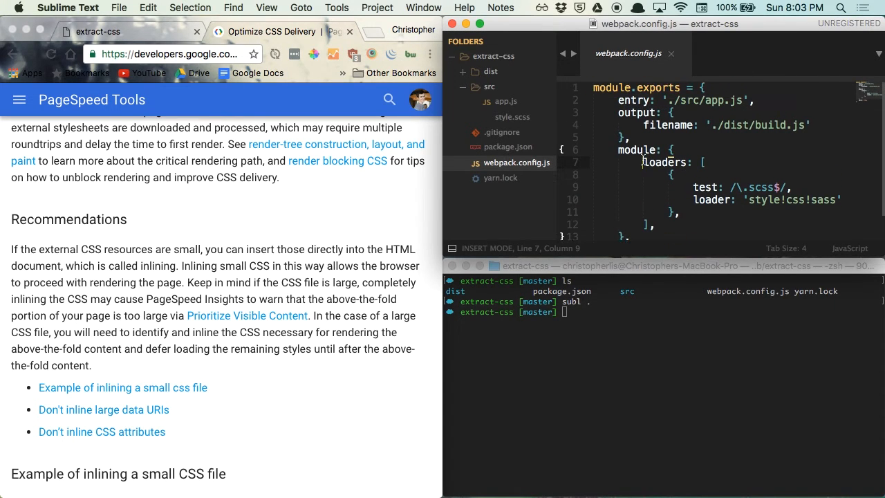
scroll(down, 3)
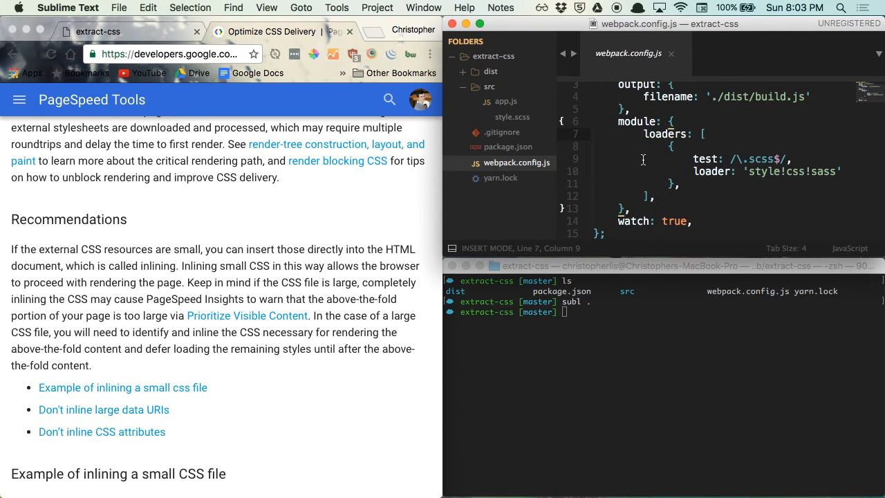
scroll(up, 3)
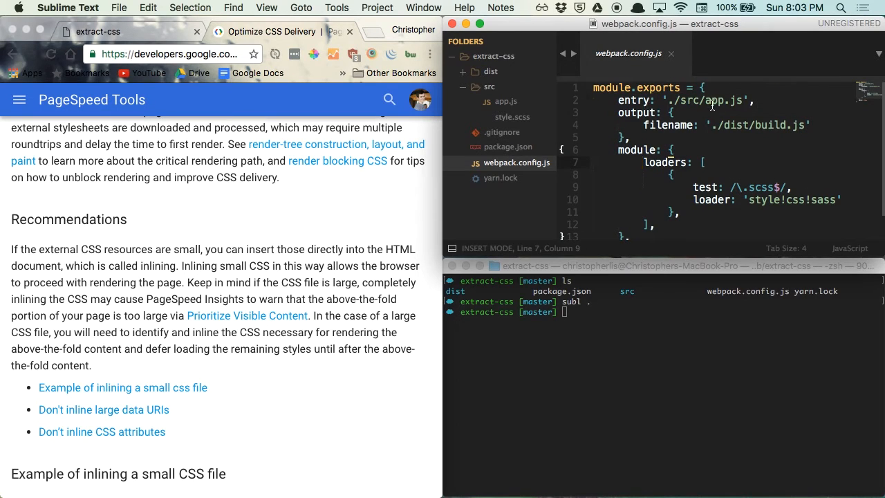
- Highlight 'build' in the dist/build.js output filename and begin the webpack command in Terminal
click(773, 125)
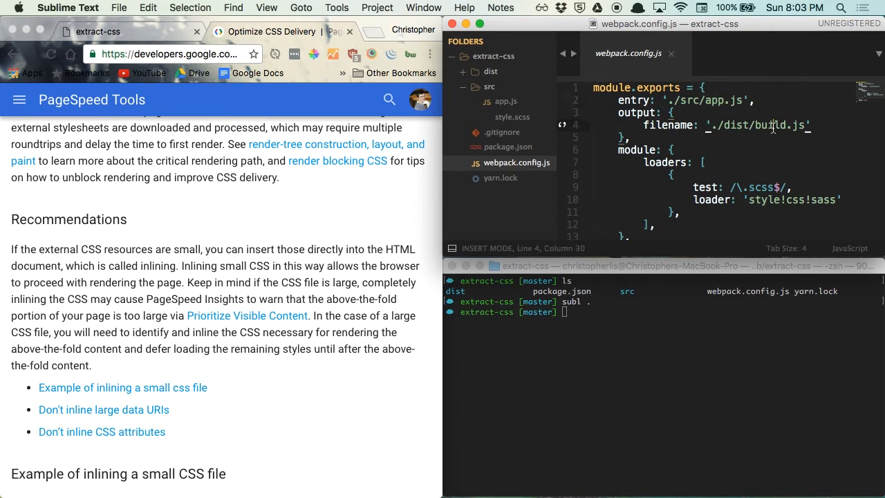
double_click(767, 125)
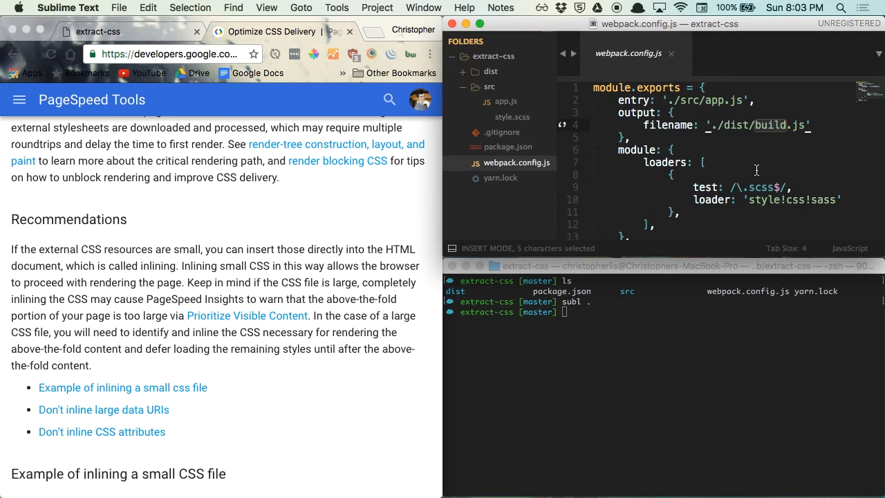
scroll(down, 3)
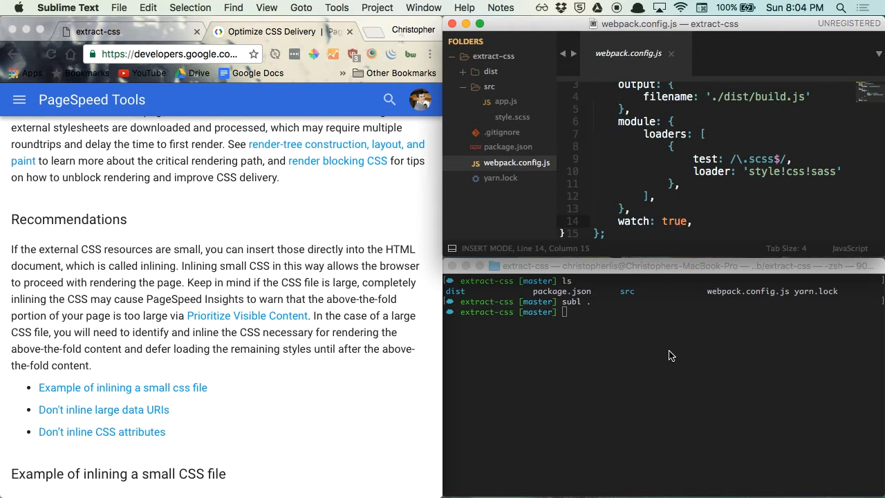
text(webpack)
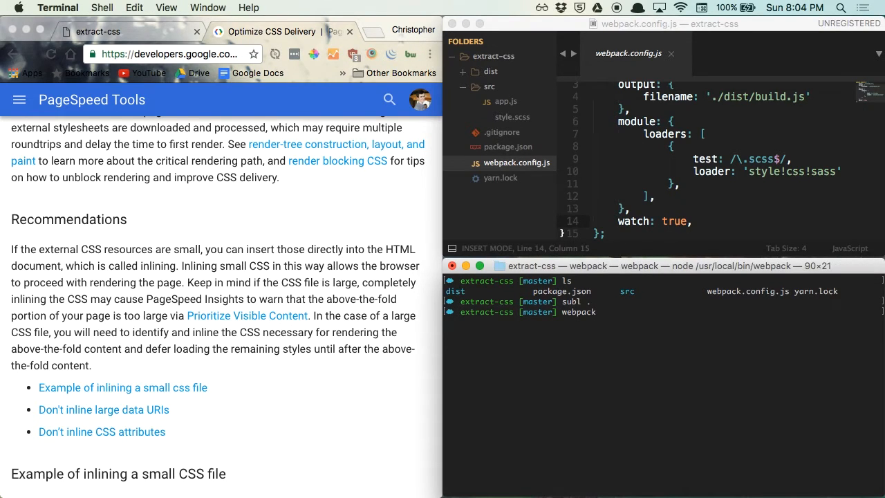
- Run webpack, hit the missing style module error, and review dependencies in package.json
key(Return)
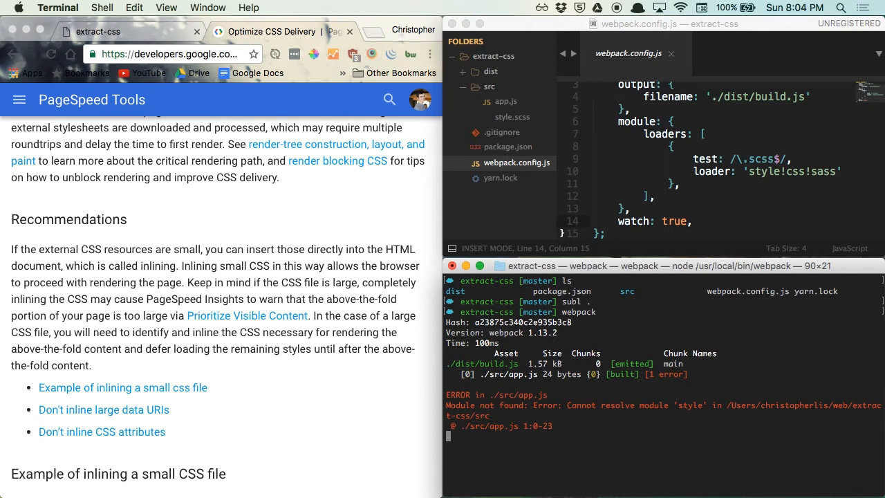
click(507, 146)
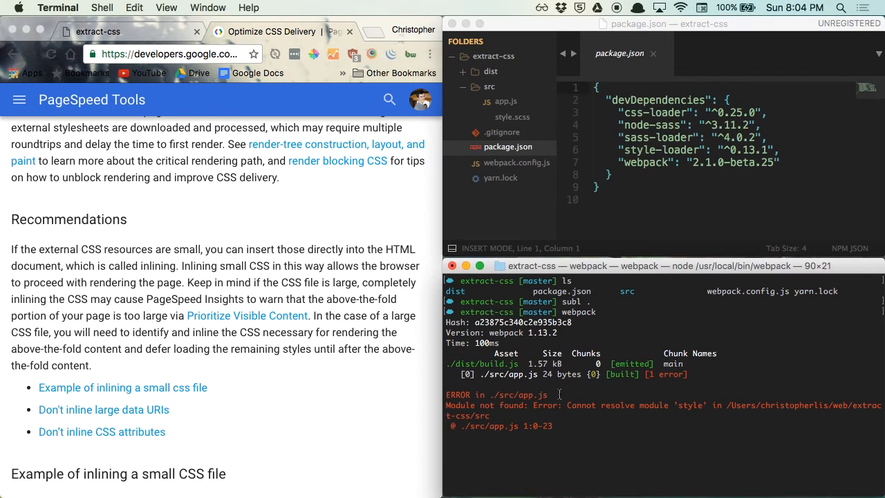
- Install the dependencies with yarn install so webpack rebuilds cleanly in watch mode
text(yarn i)
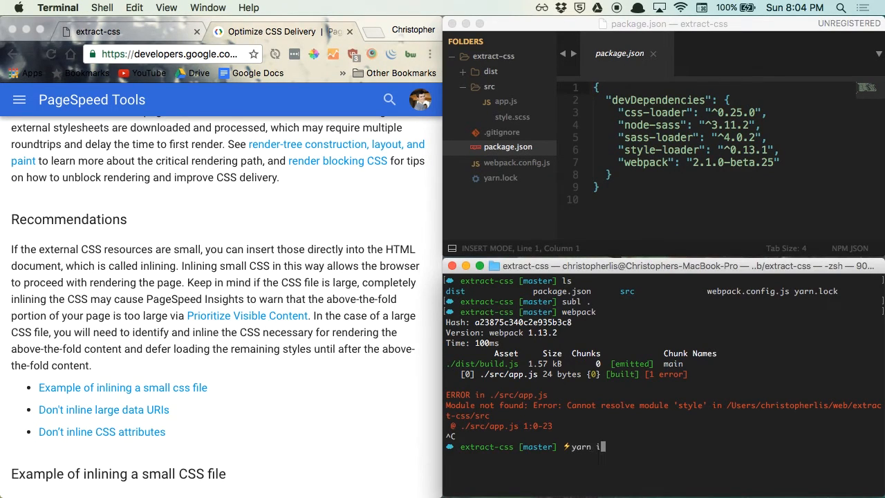
text(nstall)
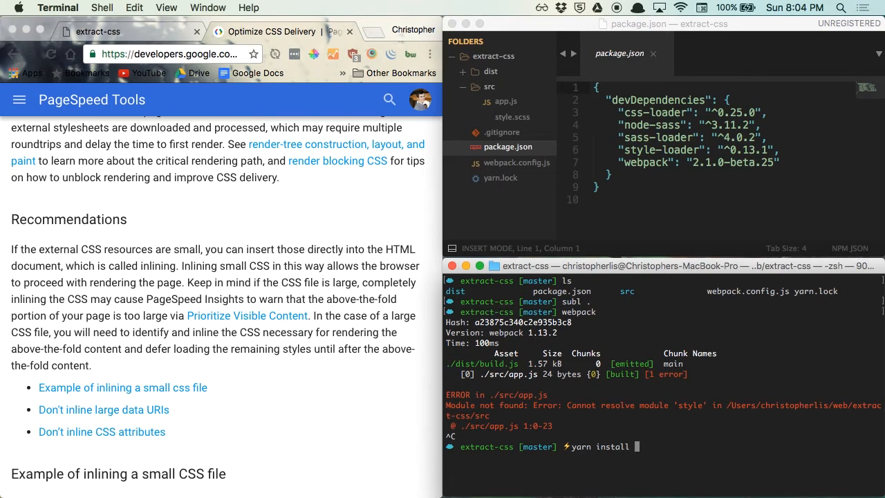
text(npm inst)
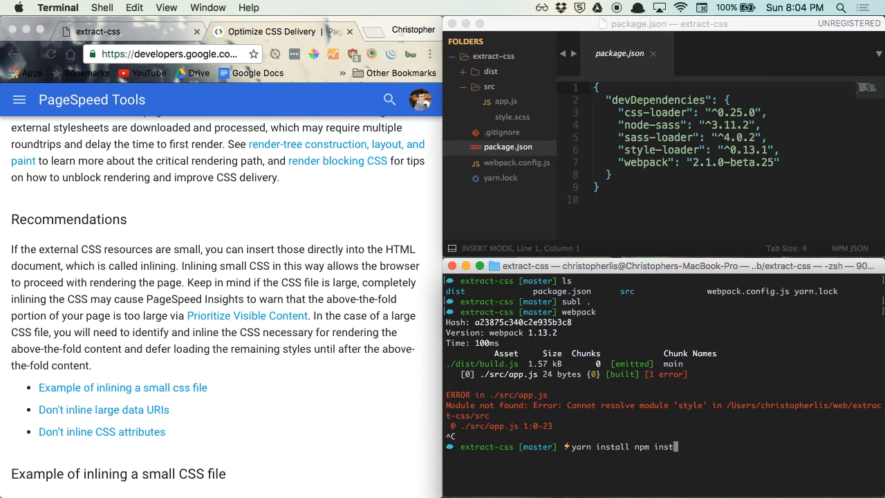
key(backspace)
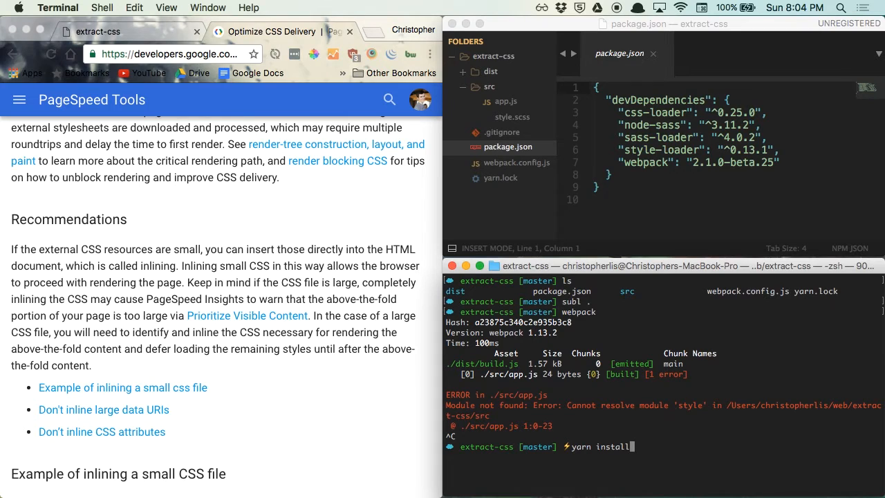
key(Return)
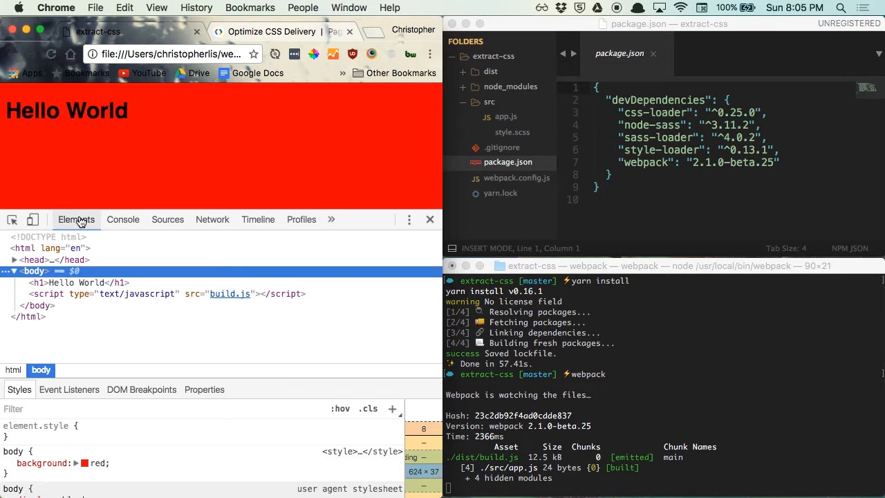
- Expand the page's <head> in DevTools to reveal the injected inline style and title elements
click(34, 259)
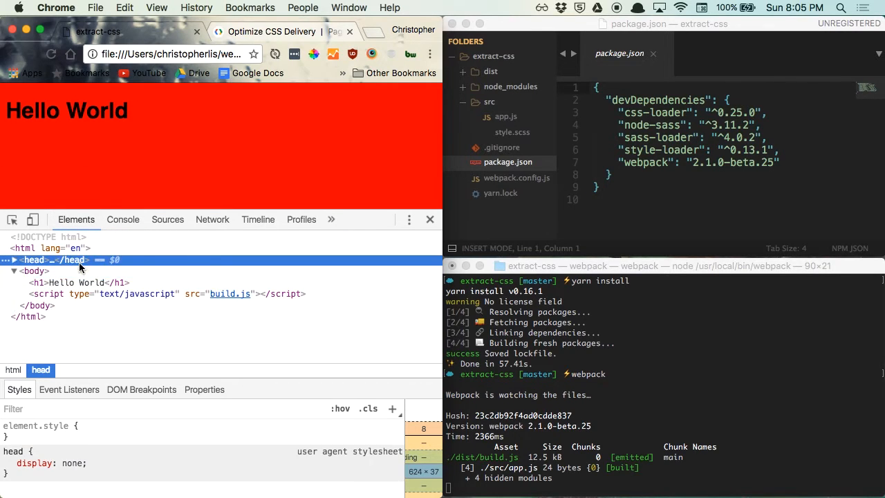
click(13, 259)
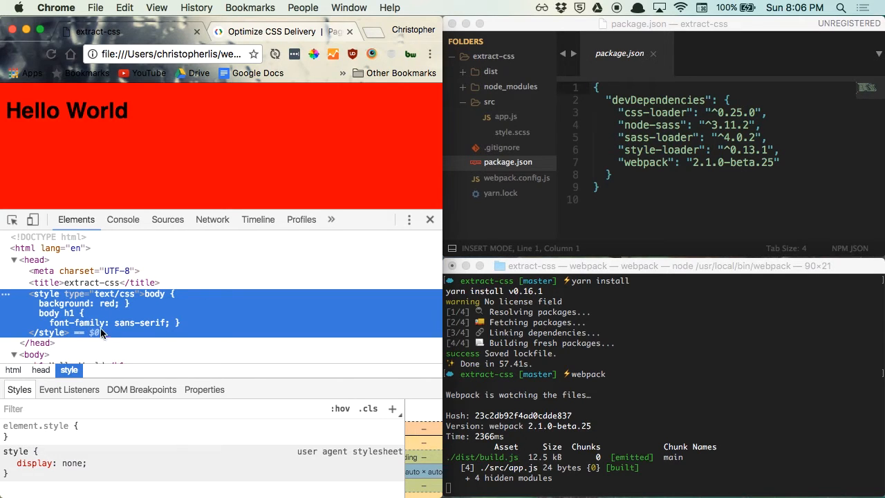
click(93, 282)
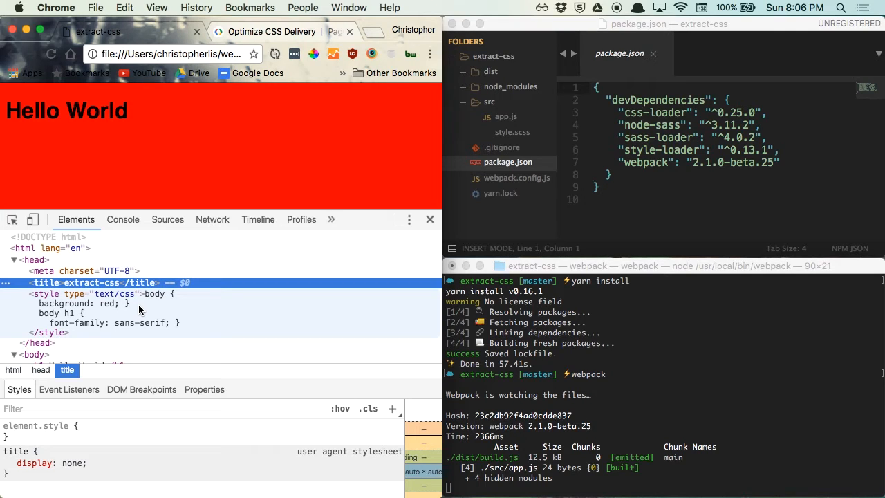
mouse_move(145, 310)
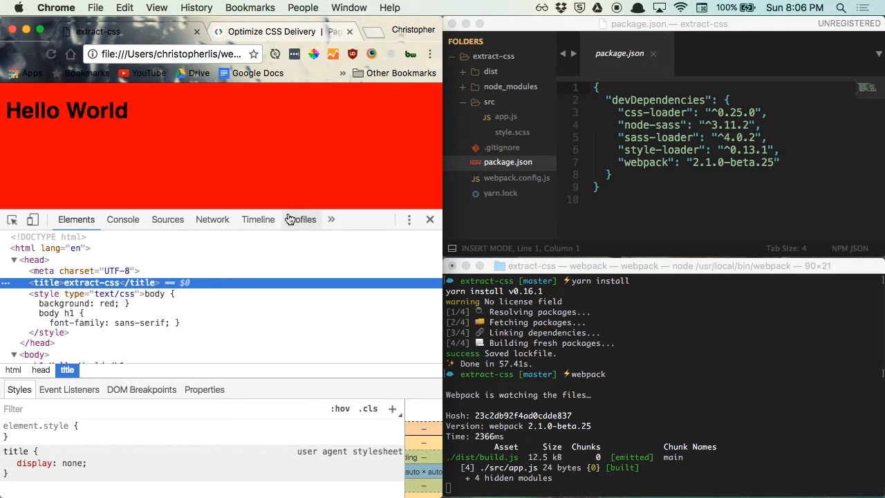
mouse_move(379, 31)
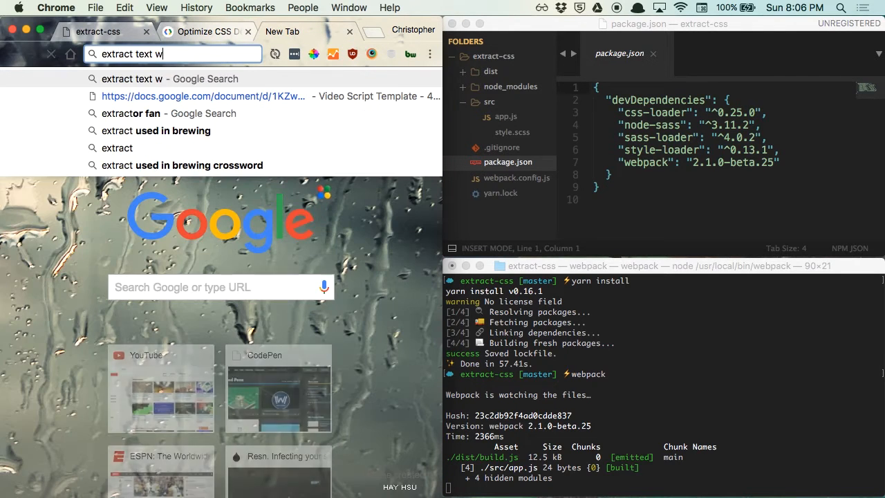
- Search for extract text webpack and read the GitHub extract-text-webpack-plugin README
key(Return)
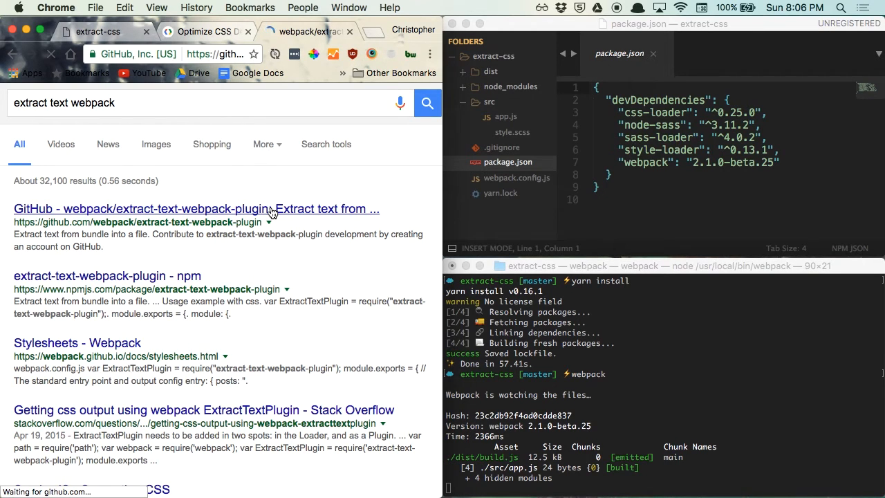
click(195, 208)
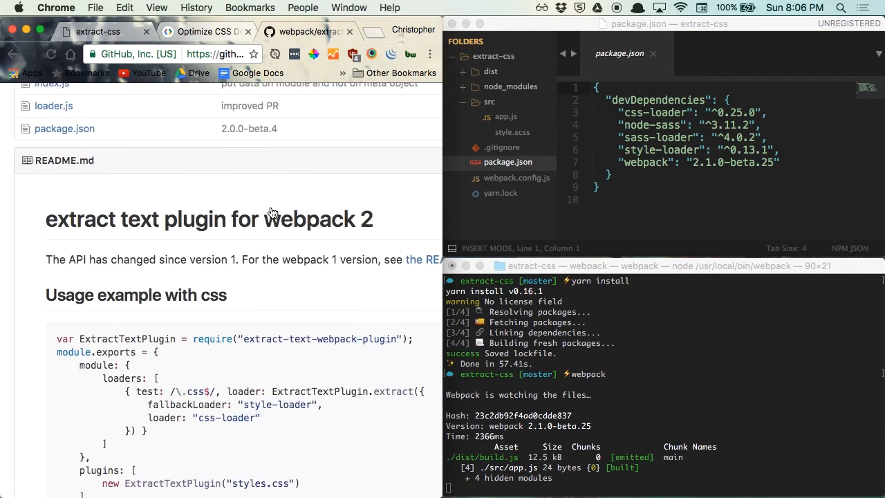
scroll(down, 3)
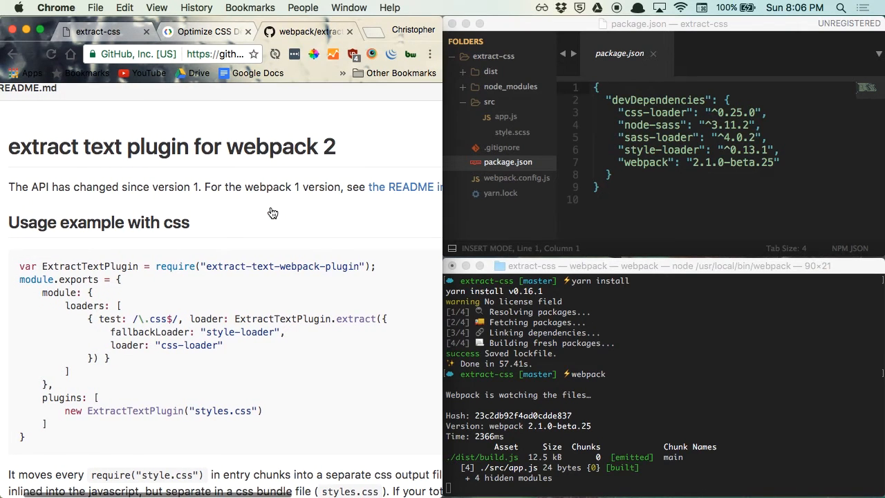
scroll(down, 3)
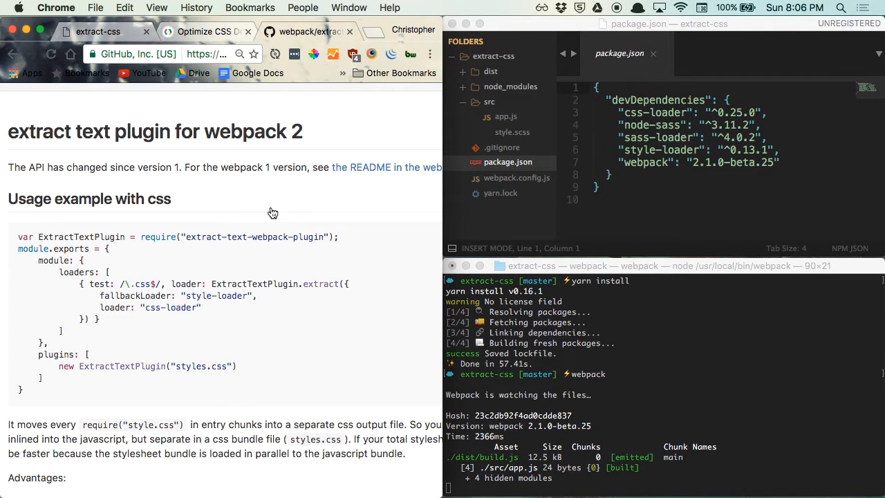
scroll(down, 3)
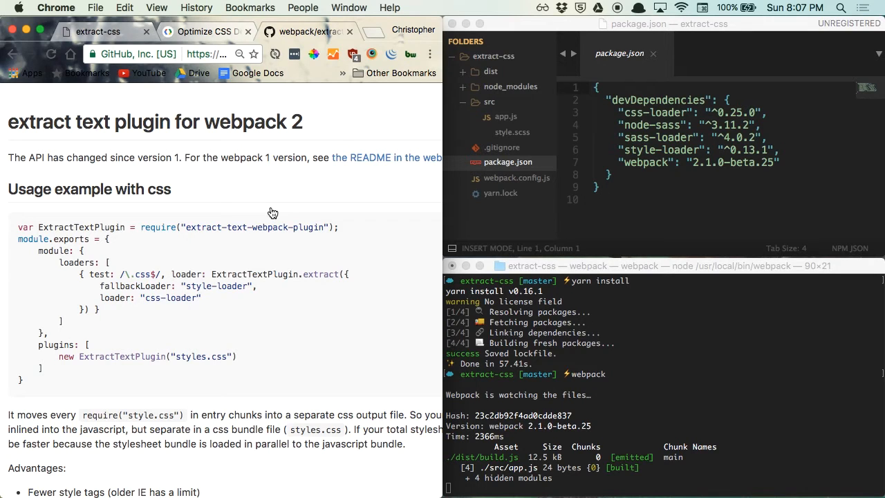
- Check the installed webpack version in package.json, then return to the plugin's webpack 2 usage example
click(598, 164)
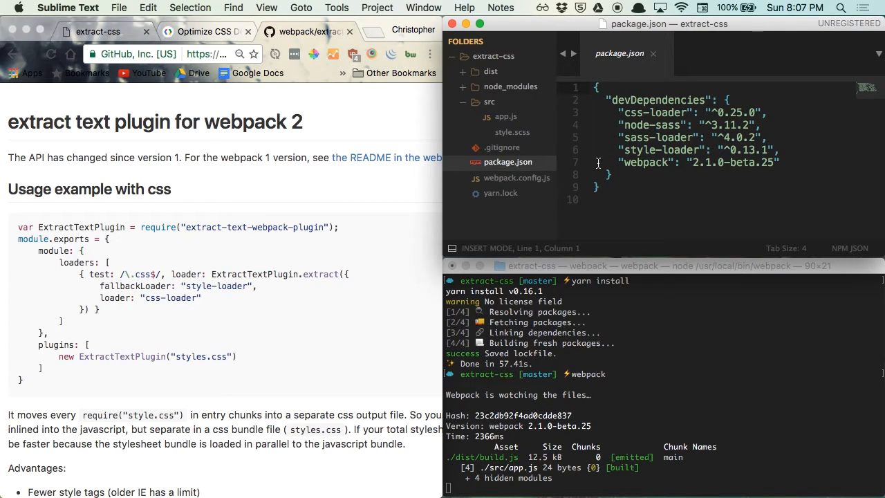
double_click(733, 162)
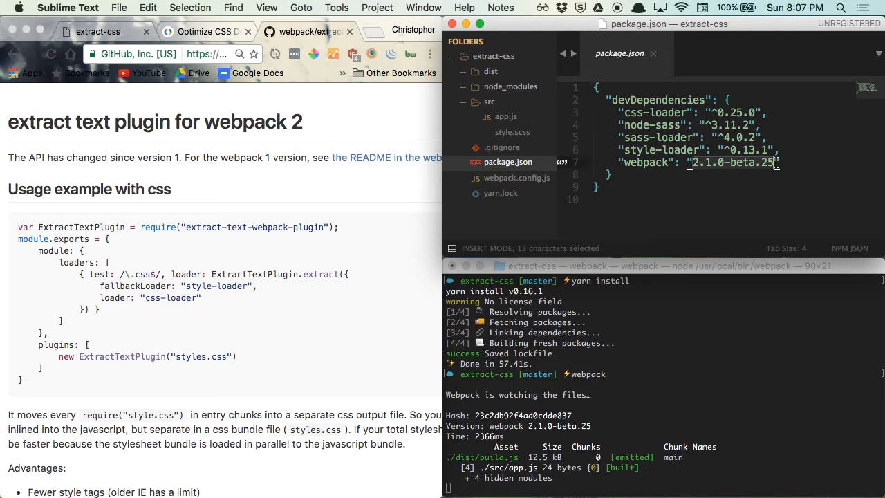
click(774, 163)
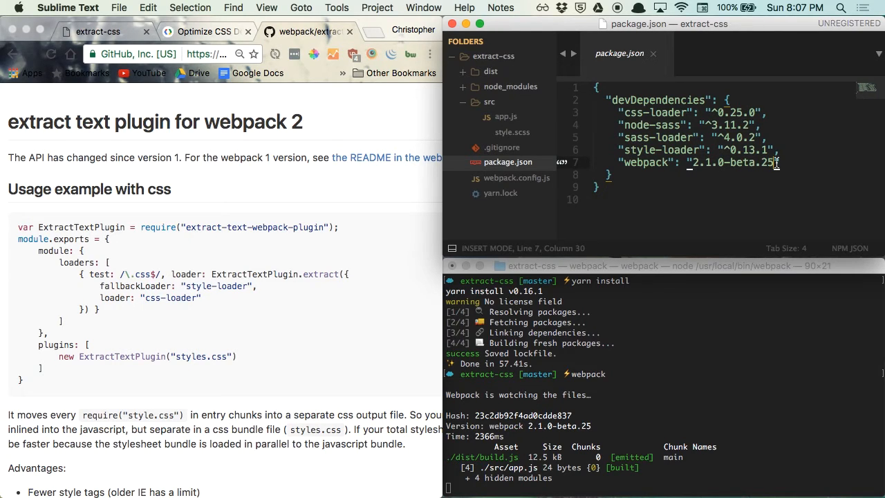
click(165, 207)
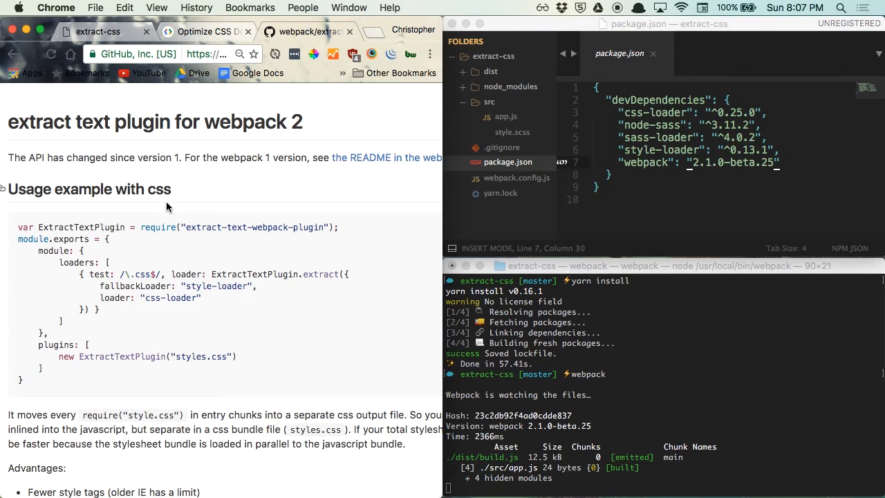
scroll(down, 3)
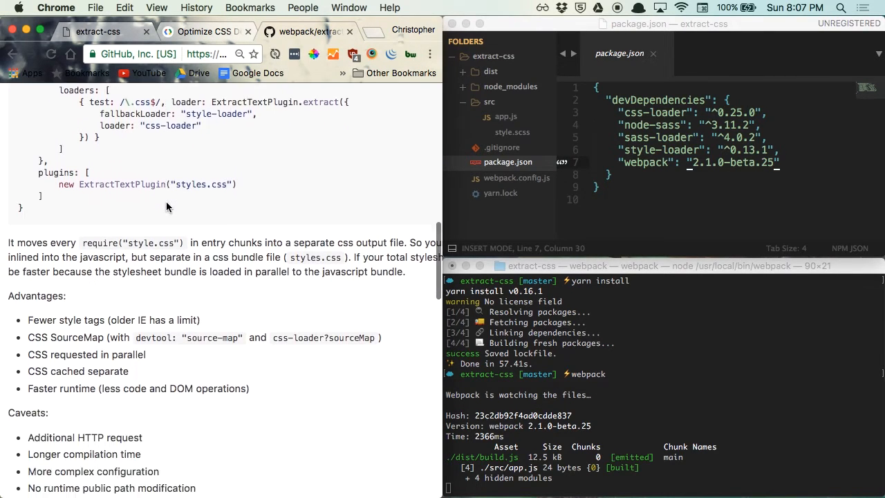
scroll(up, 3)
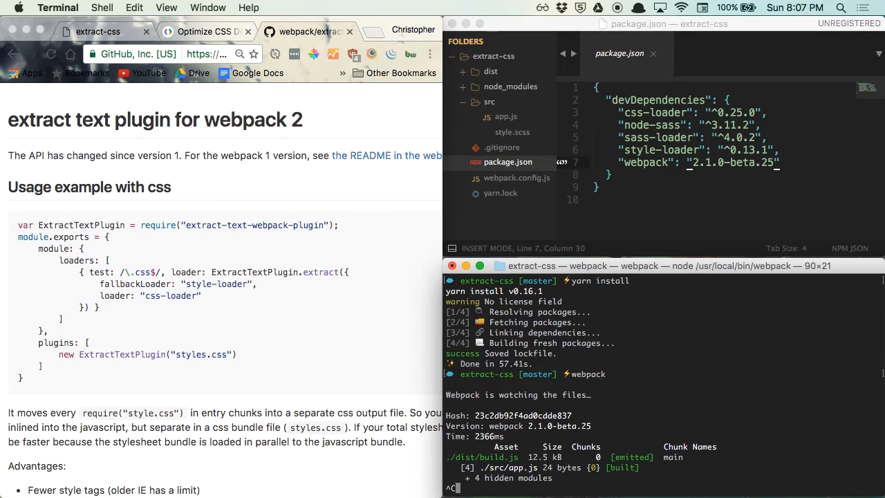
text(yarn add)
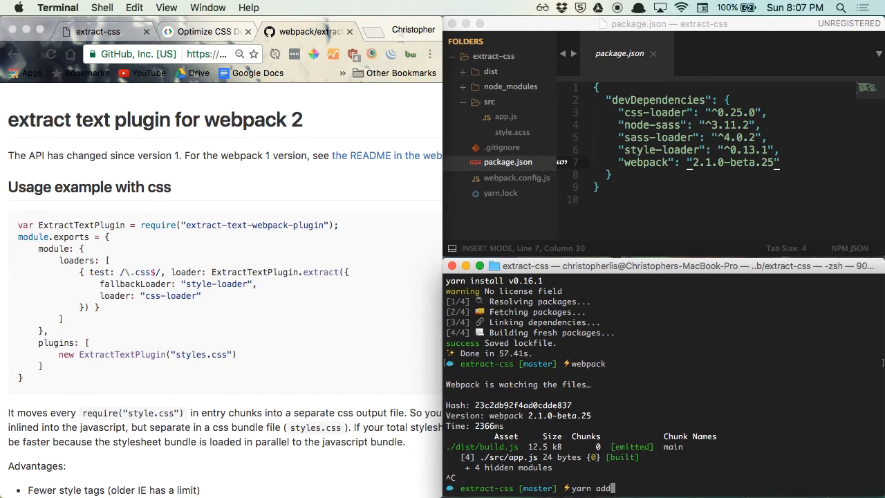
text(extract-text-)
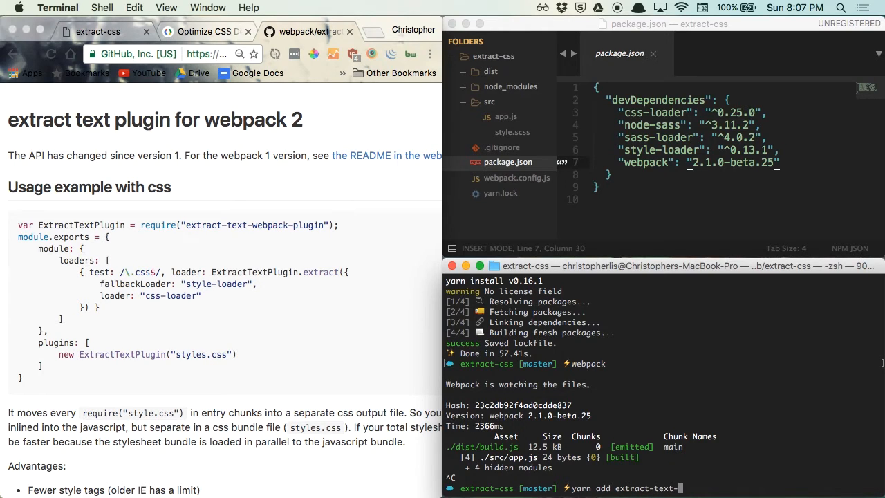
text(webpack-plugin@2)
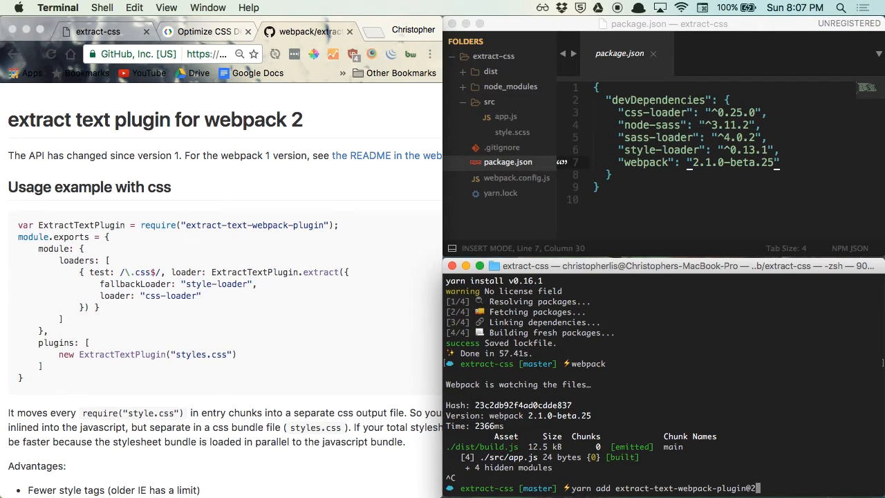
text(.0.0)
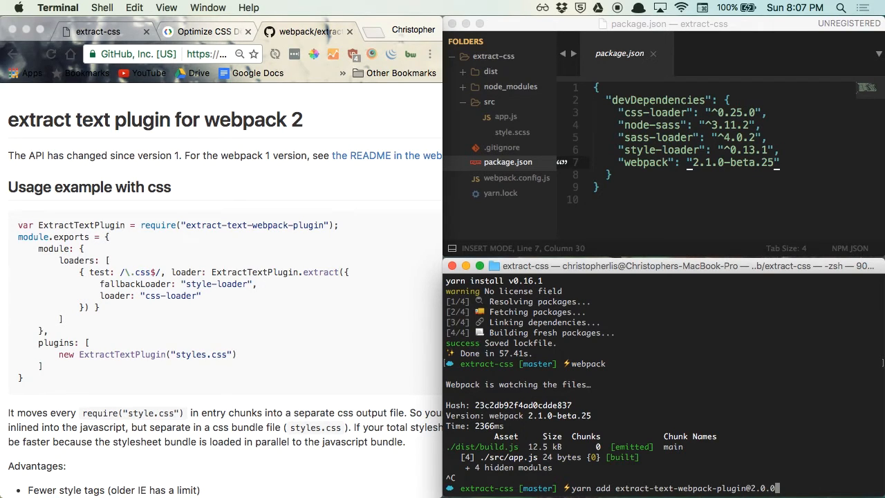
text(-beta.4 --dev)
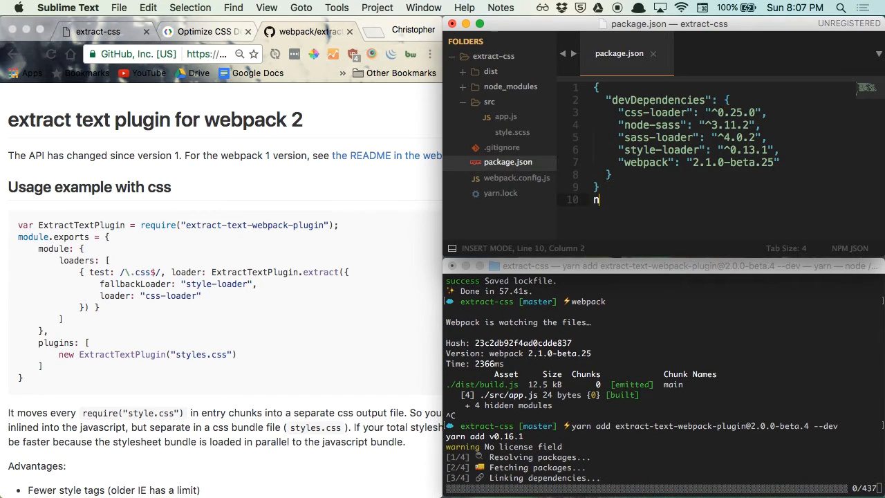
text(pm install extract-text-webpack)
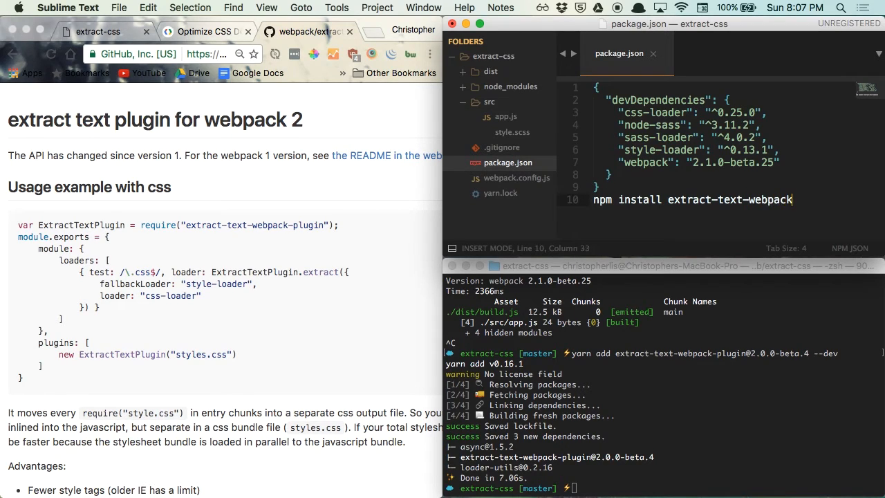
text(-plugin@2.0.0-bet)
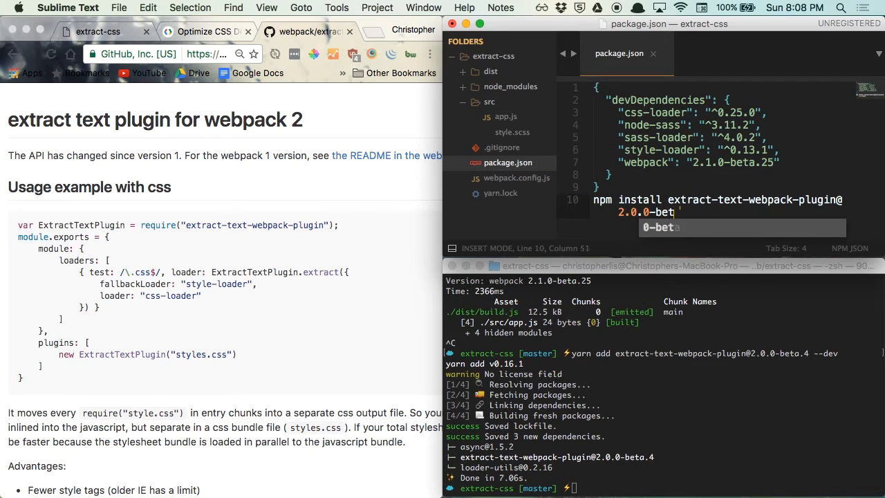
text(--sa)
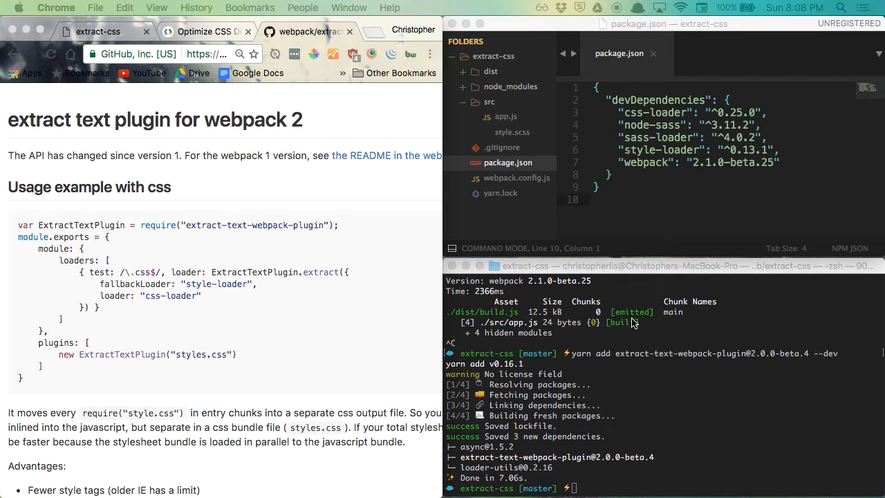
mouse_move(607, 298)
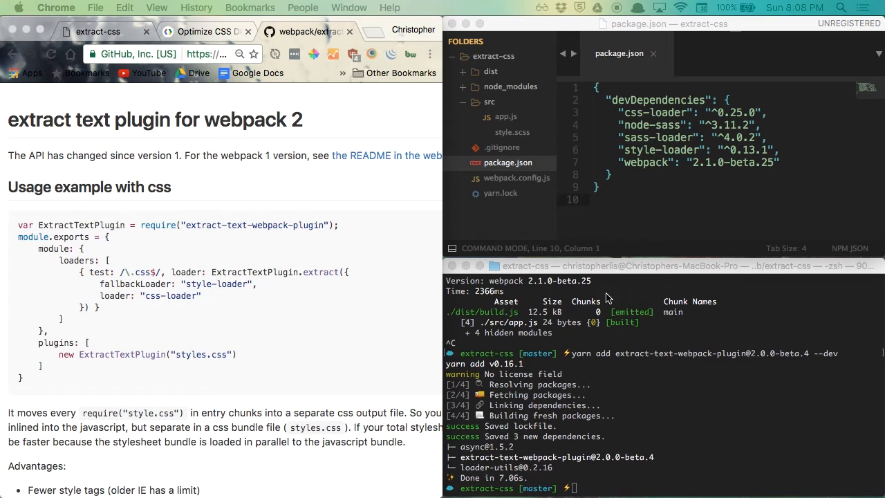
click(516, 178)
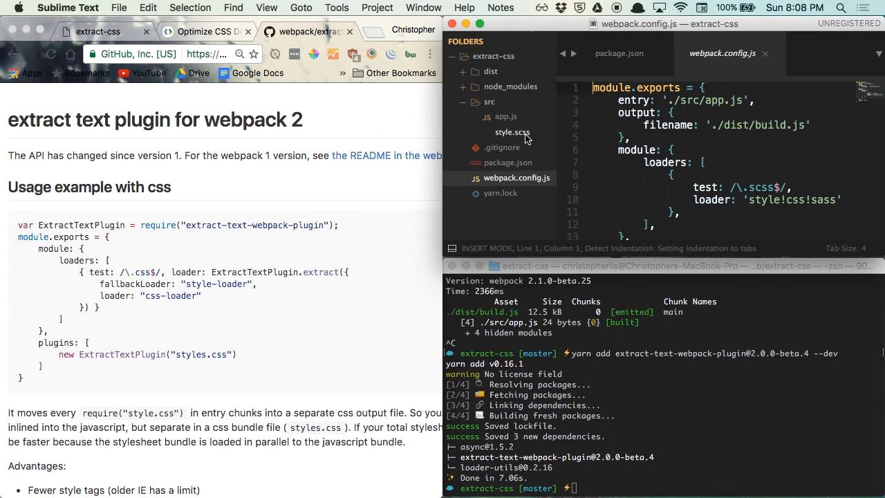
- Check the style import in app.js and return to the top of webpack.config.js
click(505, 116)
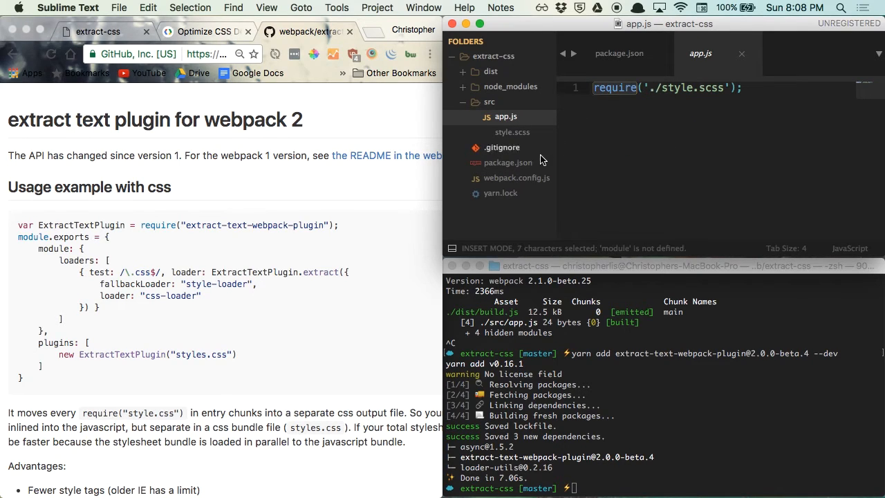
click(516, 177)
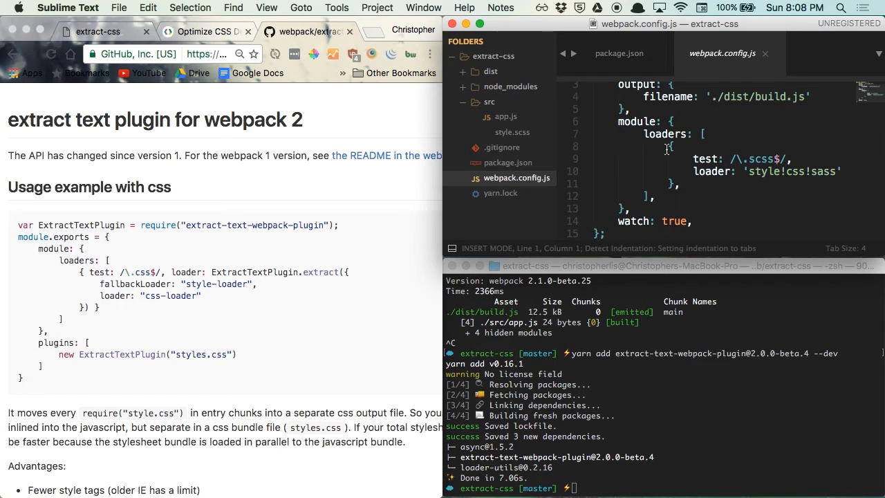
scroll(up, 3)
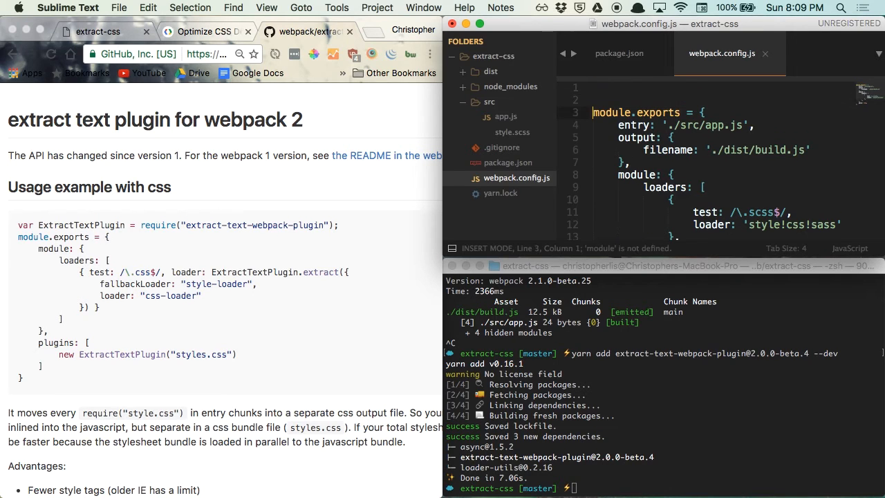
- Add const ExtractTextPlugin = require('extract-text-webpack-plugin'); at the top and save
text(const)
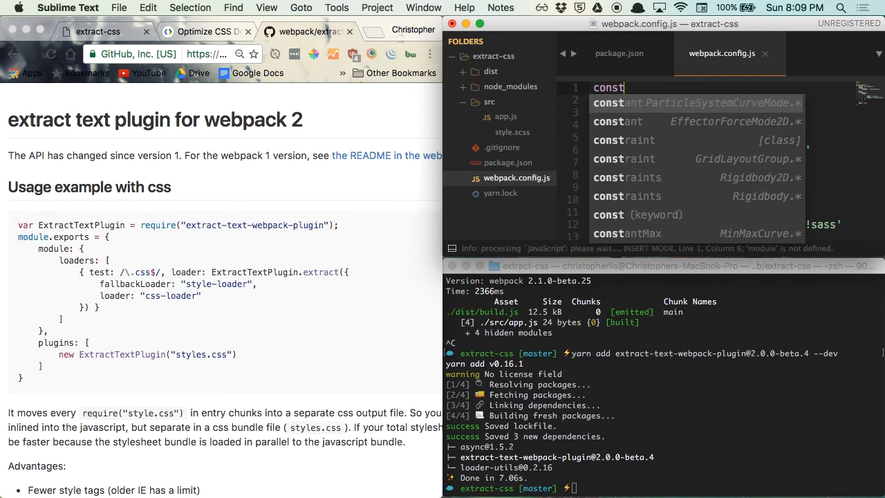
text(ExtracTextPlugin)
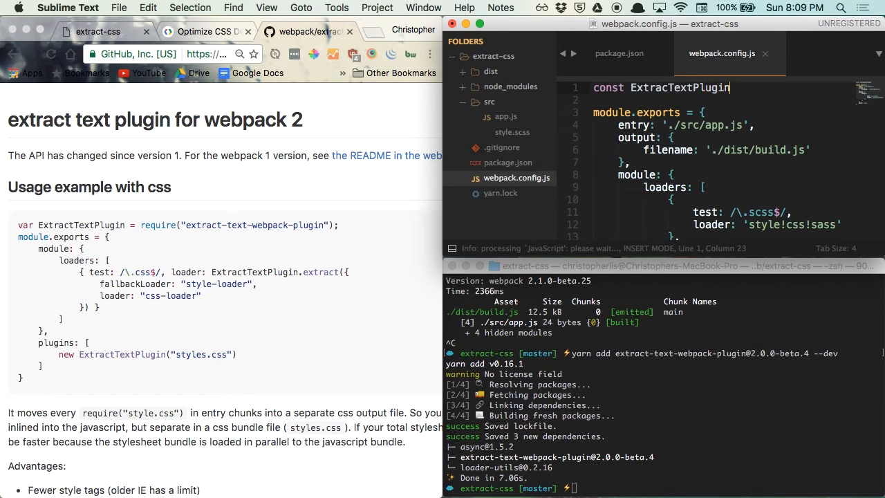
text(=)
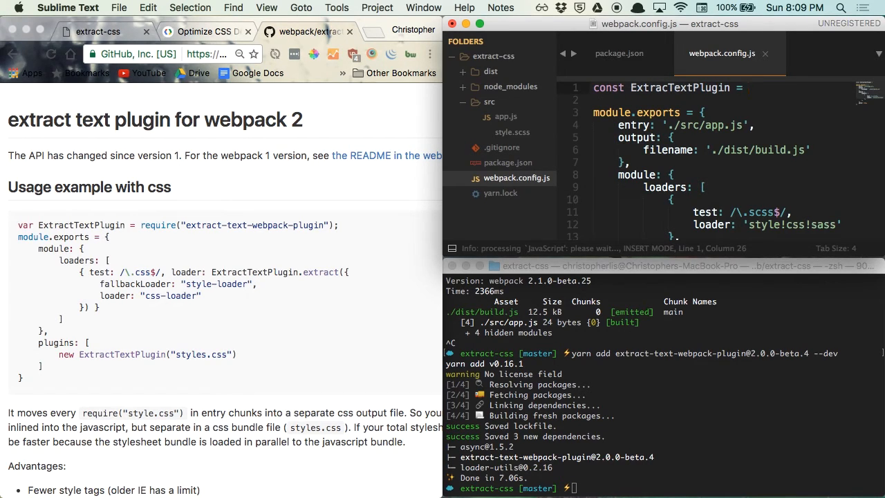
text(require('extract-text-w)
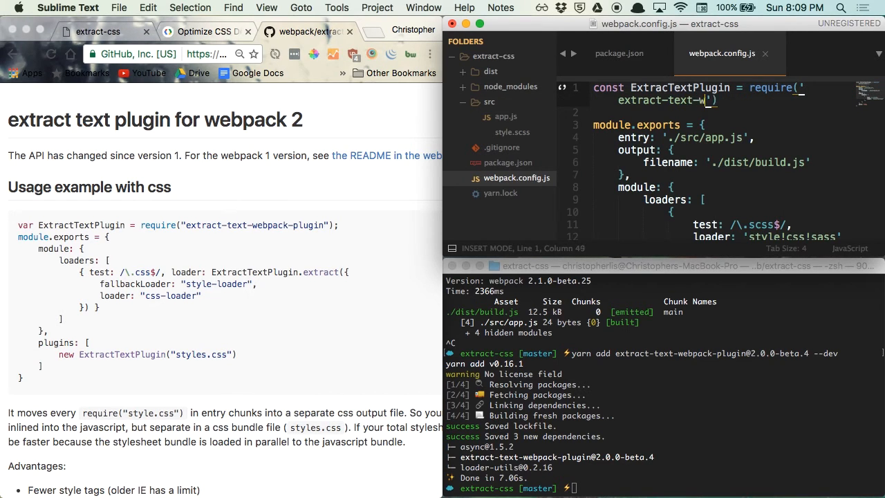
text(ebpack-plugin)
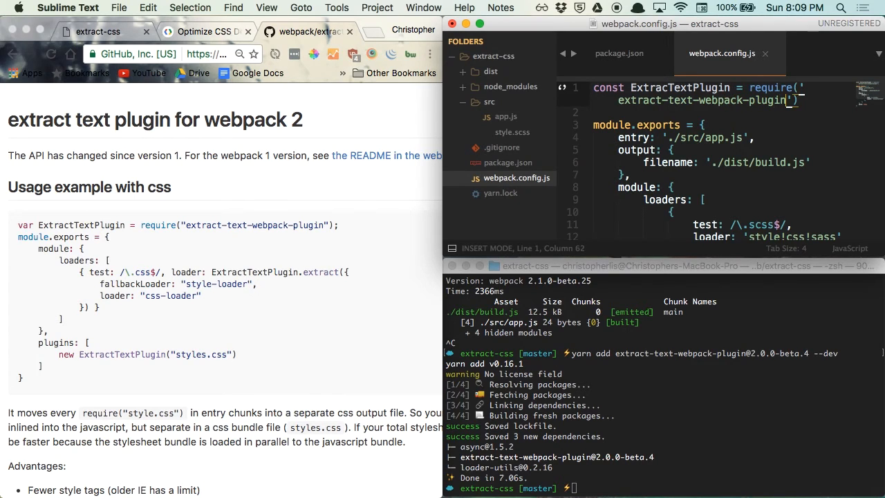
text(');)
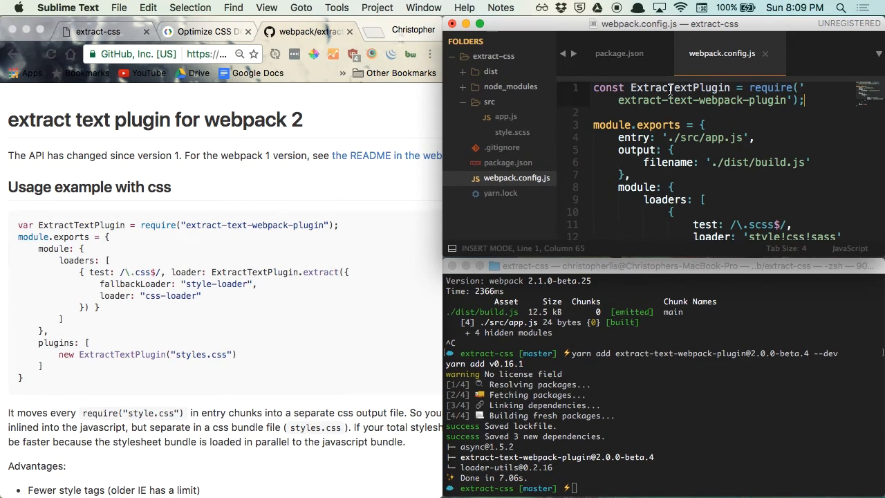
key(Escape)
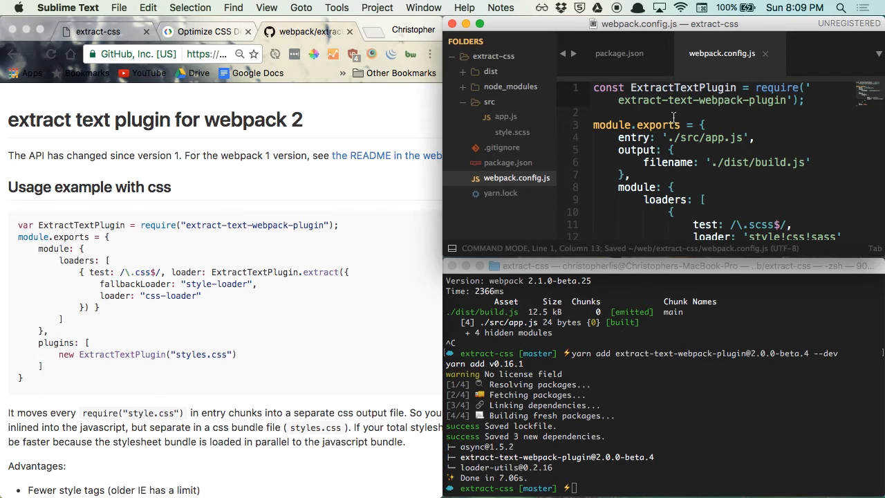
- Replace the scss loader string with an ExtractTextPlugin.extract({ loader: ... }) call and save
scroll(down, 3)
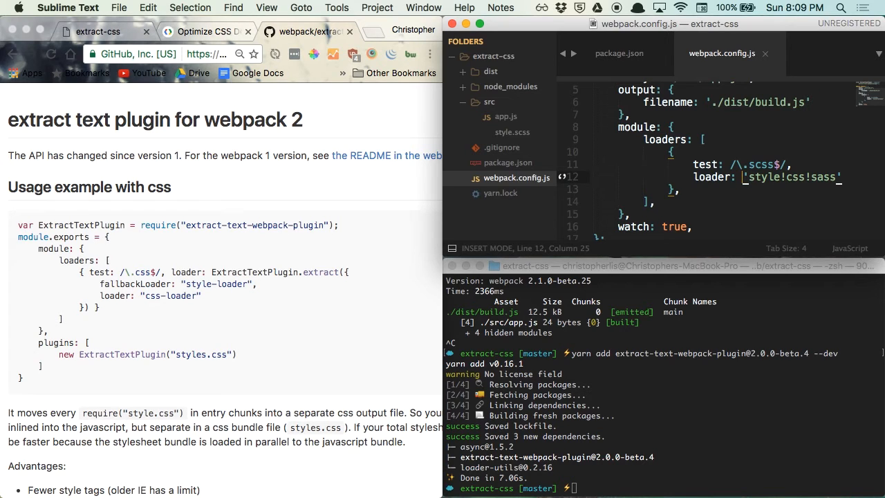
text(ExtractTextPlugin.extract({)
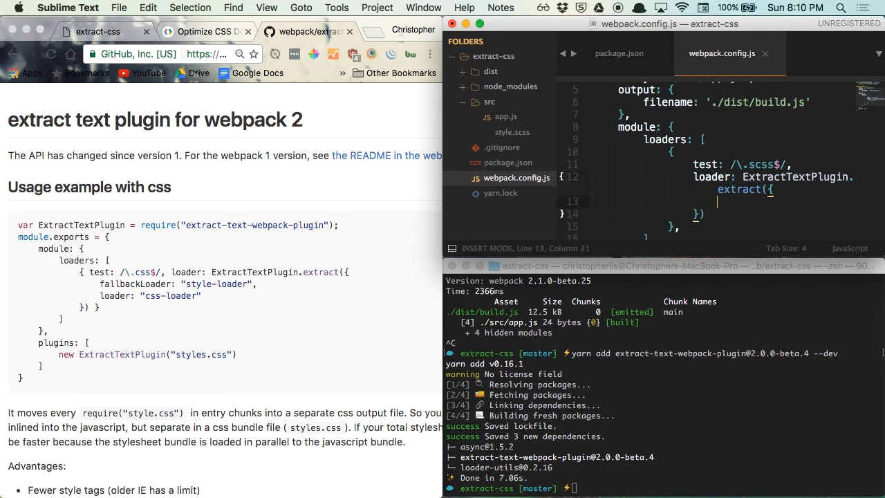
text(;)
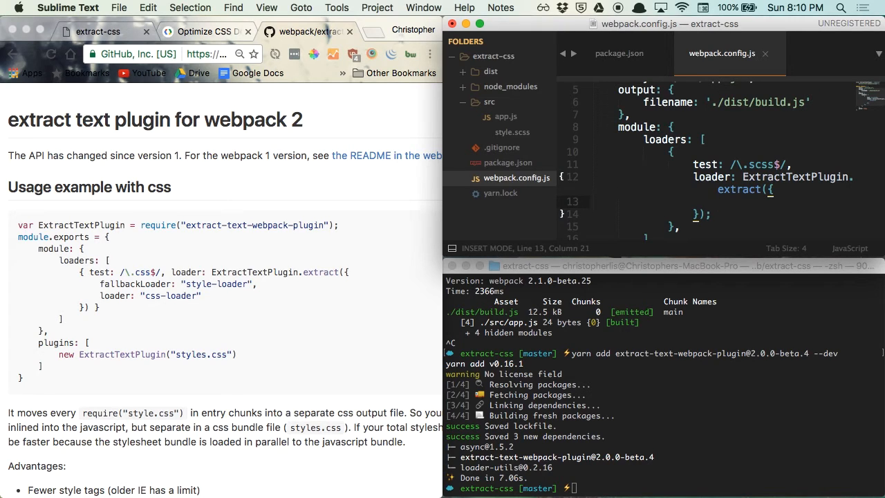
text(loader: 'style!css!sass)
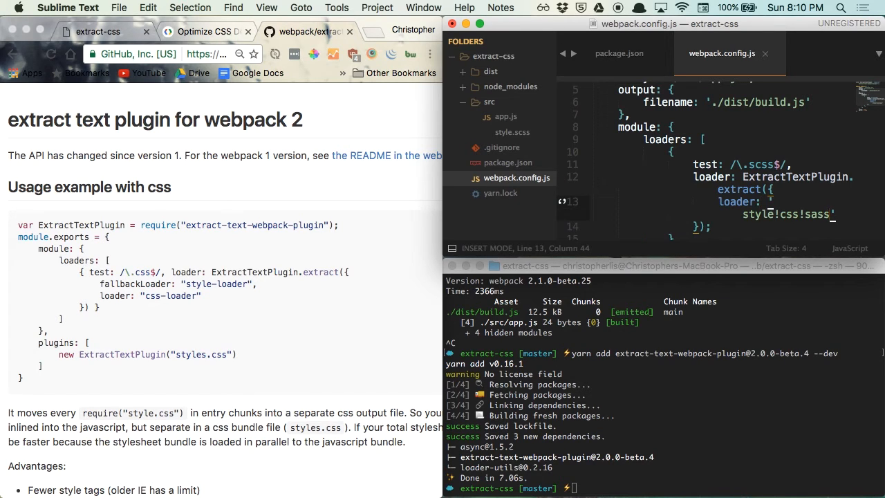
key(escape)
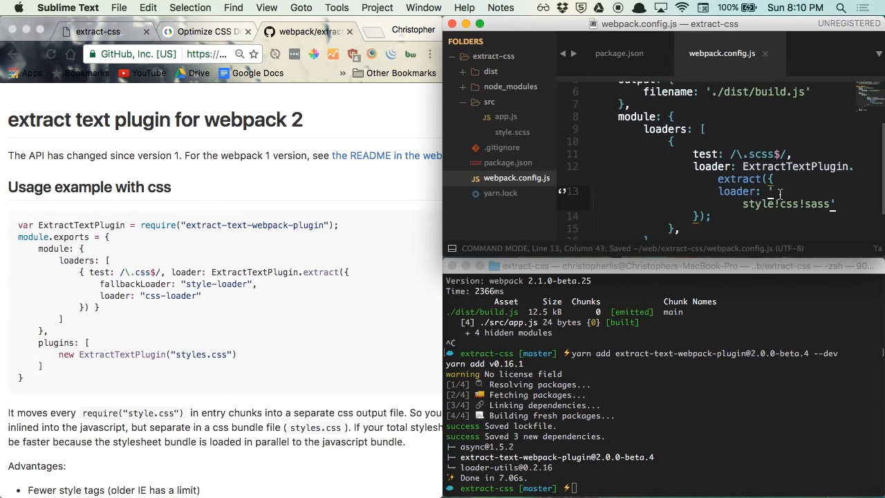
- Complete the extract options with fallbackLoader 'style' and loader 'css!sass'
scroll(down, 3)
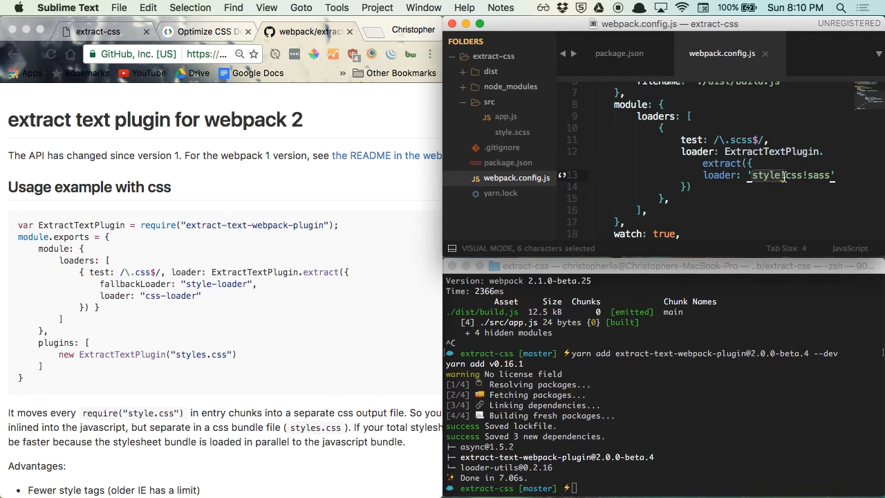
text(fallbackL)
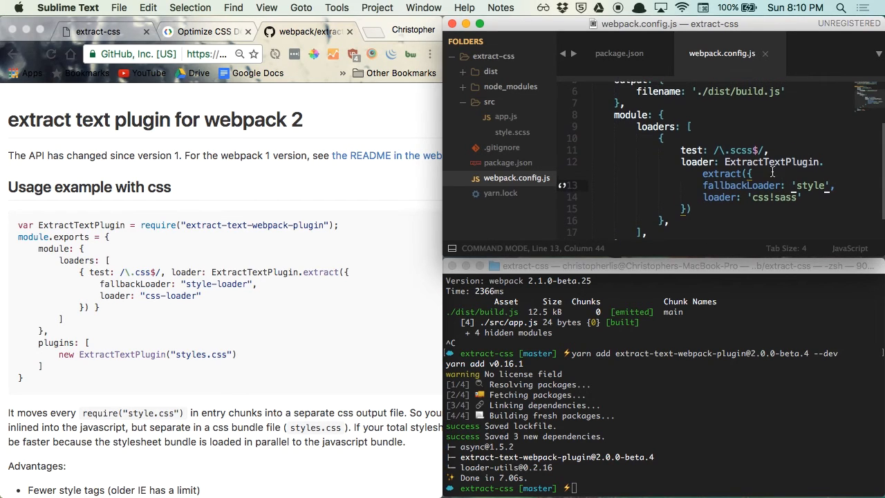
double_click(741, 150)
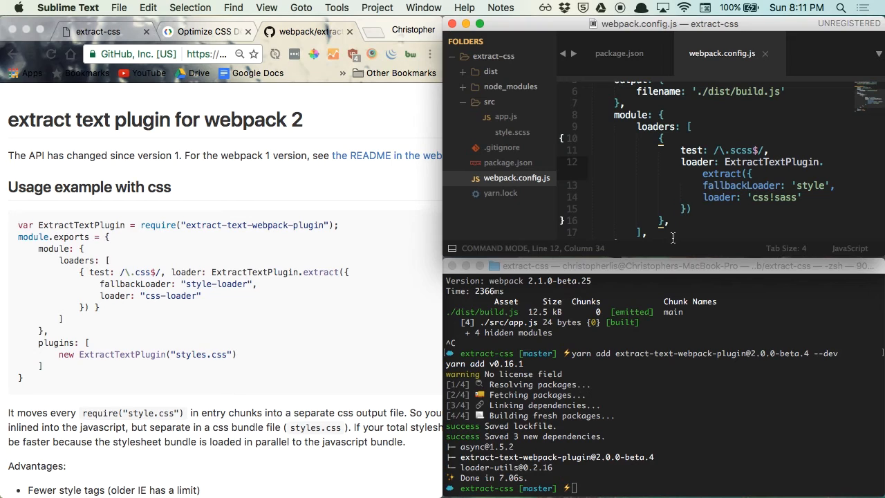
- Add plugins: [ new ExtractTextPlugin('dist/style.css') ] to module.exports, save, and dismiss the license prompt
scroll(down, 3)
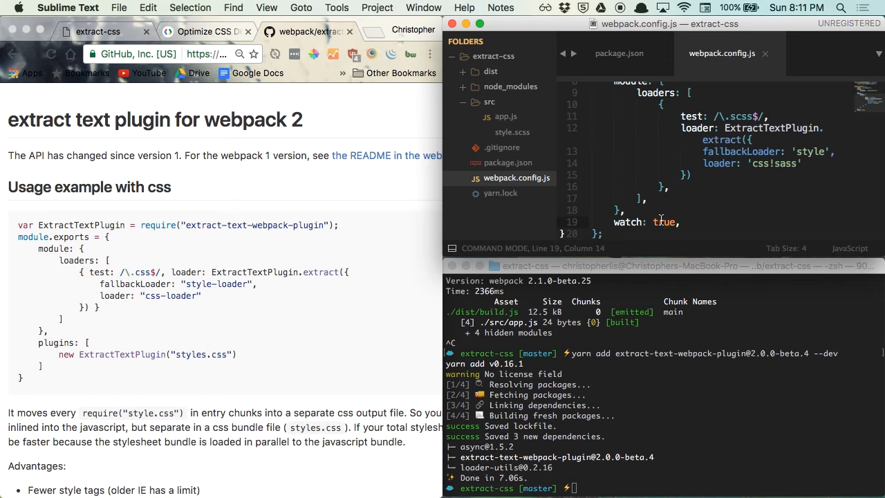
text(plugins: [)
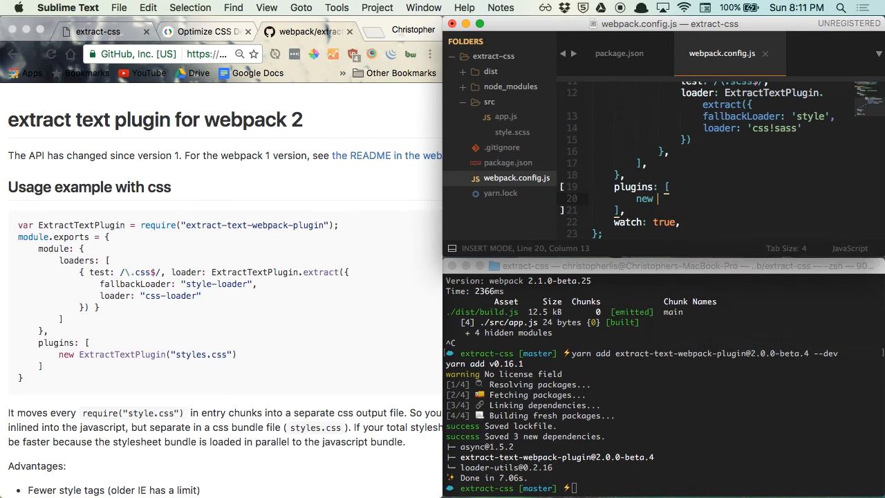
text(ExtractTextPlugin()
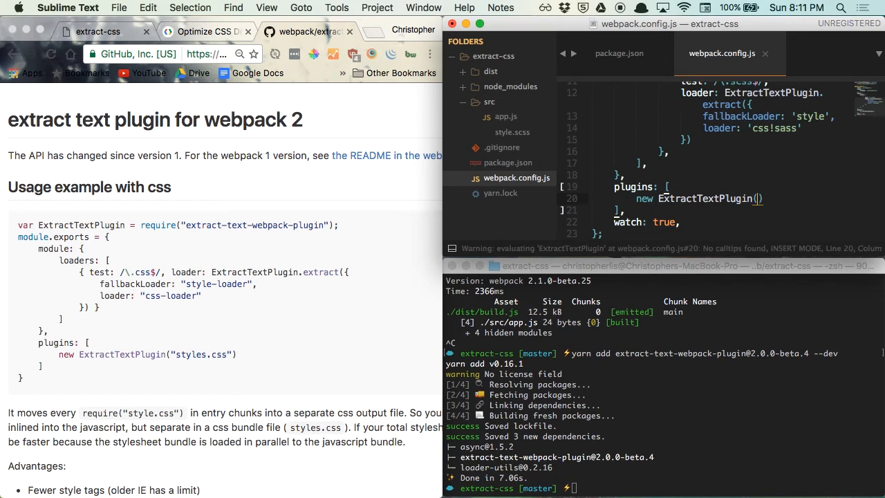
text('')
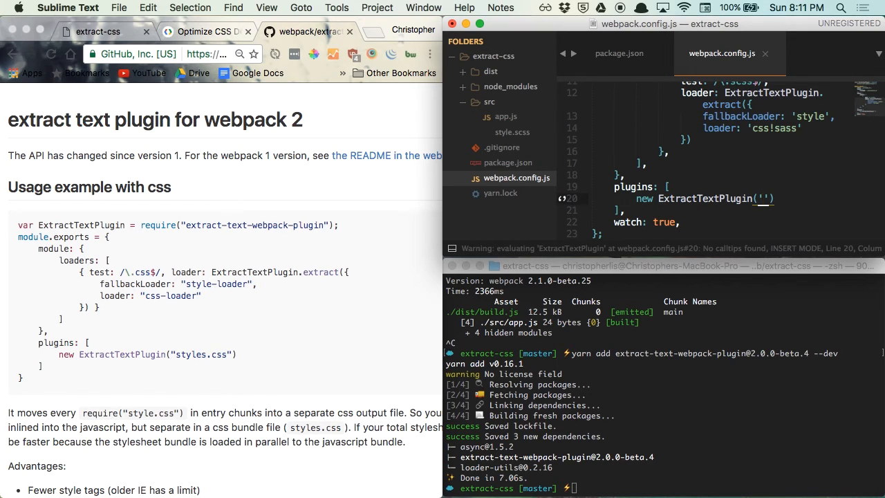
text(dist/style.css)
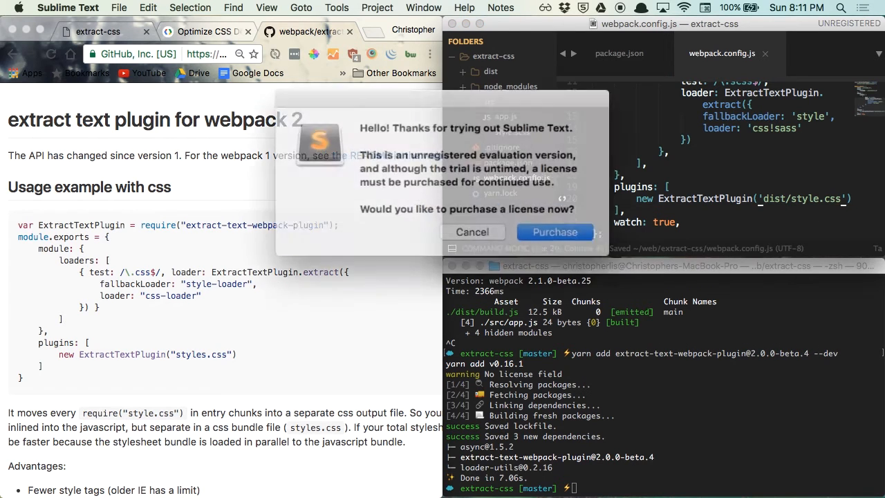
click(472, 232)
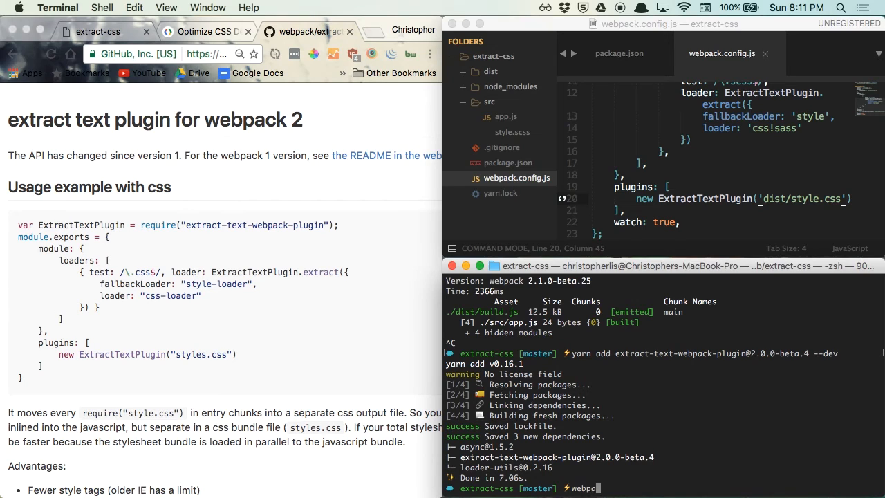
- Rerun webpack so it emits dist/style.css, then open the extracted stylesheet from the dist folder
key(Return)
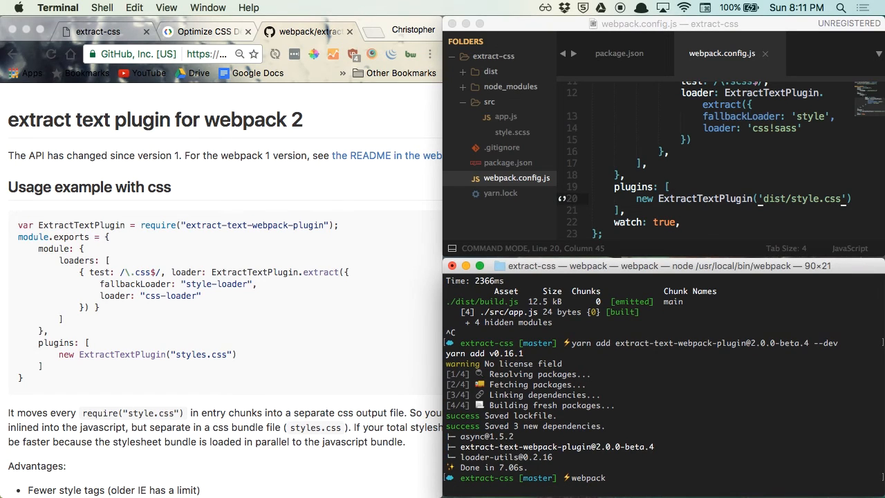
scroll(down, 3)
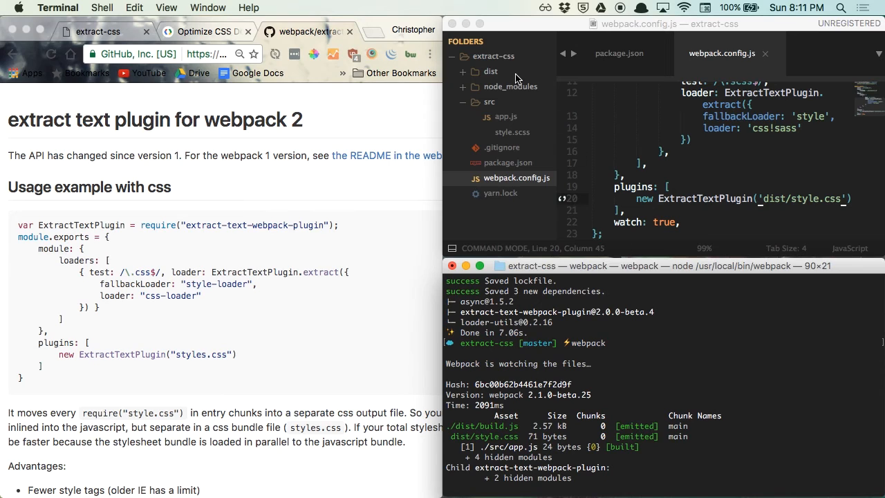
click(489, 71)
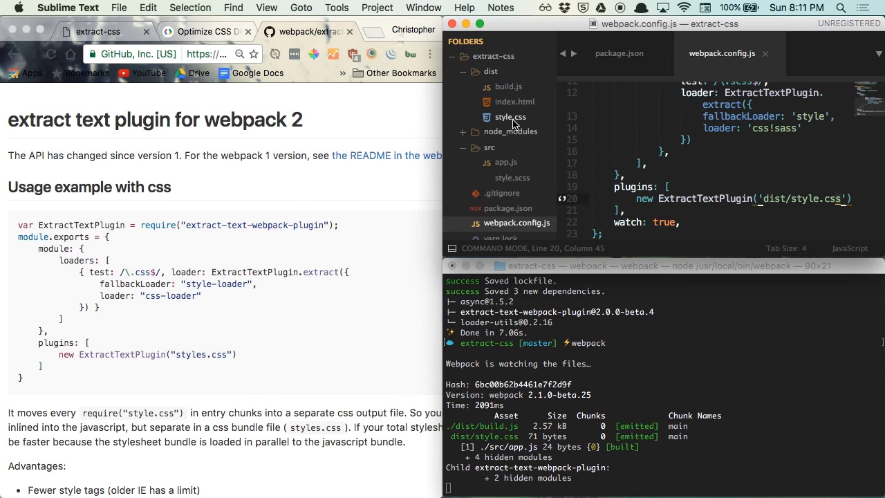
click(510, 117)
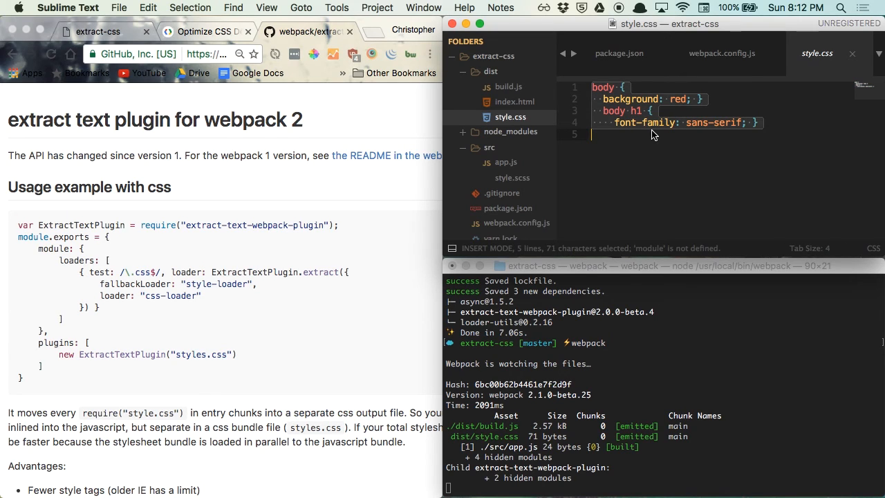
- Add a stylesheet link to style.css in the head of dist/index.html
click(514, 102)
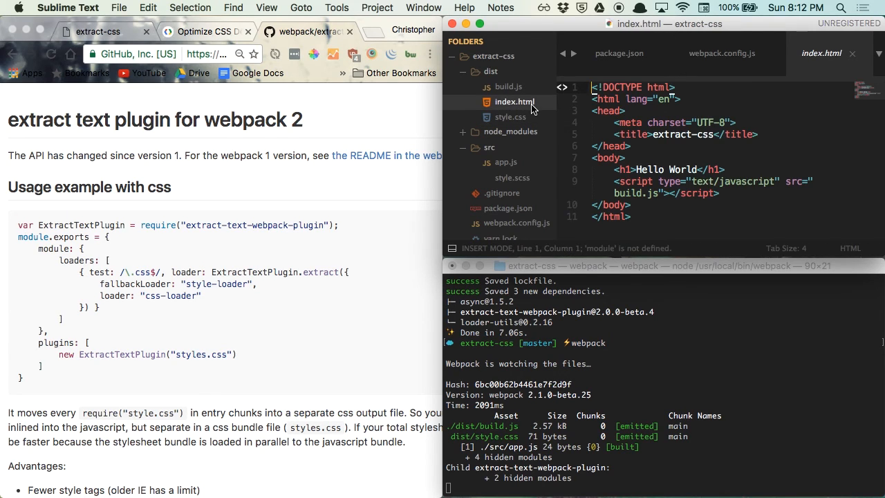
key(escape)
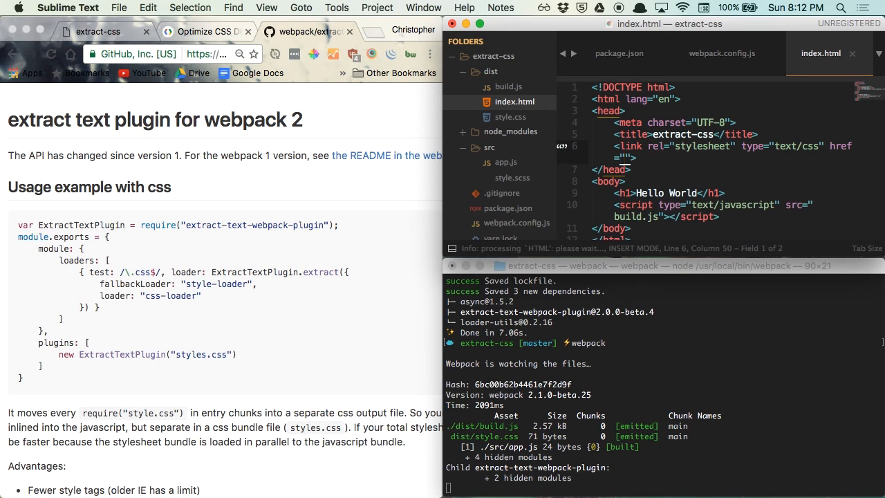
text(style.css)
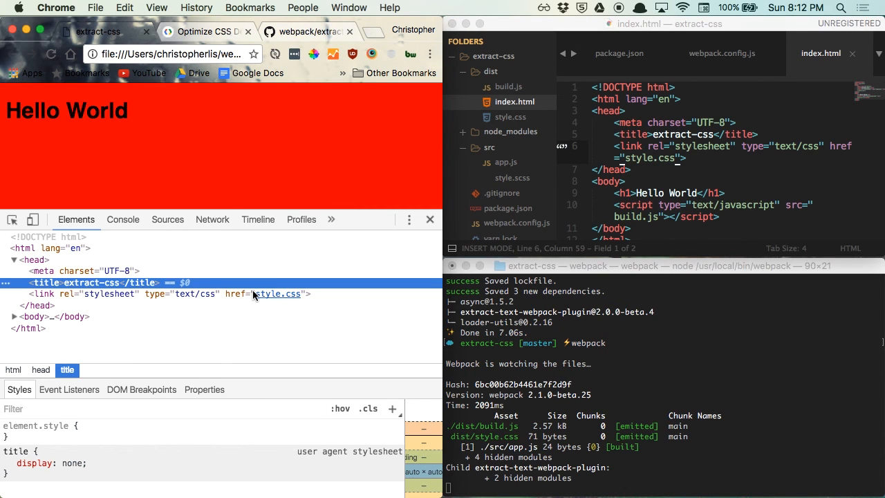
- Select the style.css link element in the DevTools Elements panel of the red Hello World page
click(173, 293)
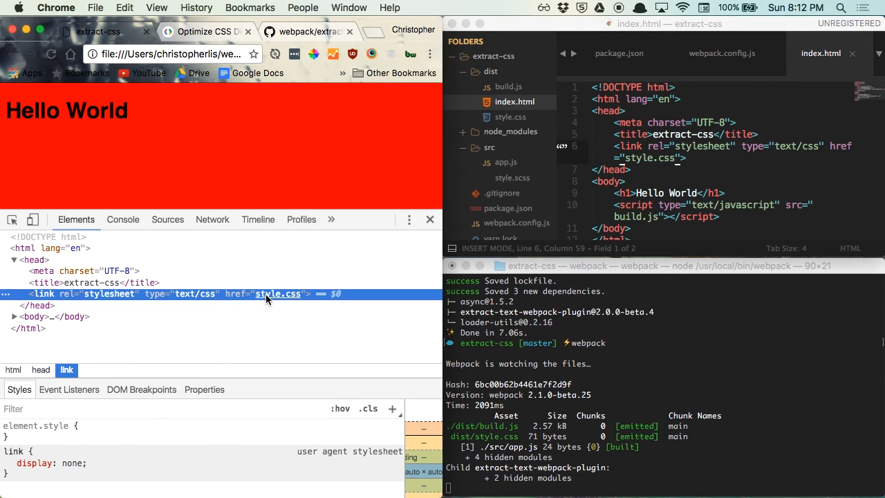
mouse_move(268, 293)
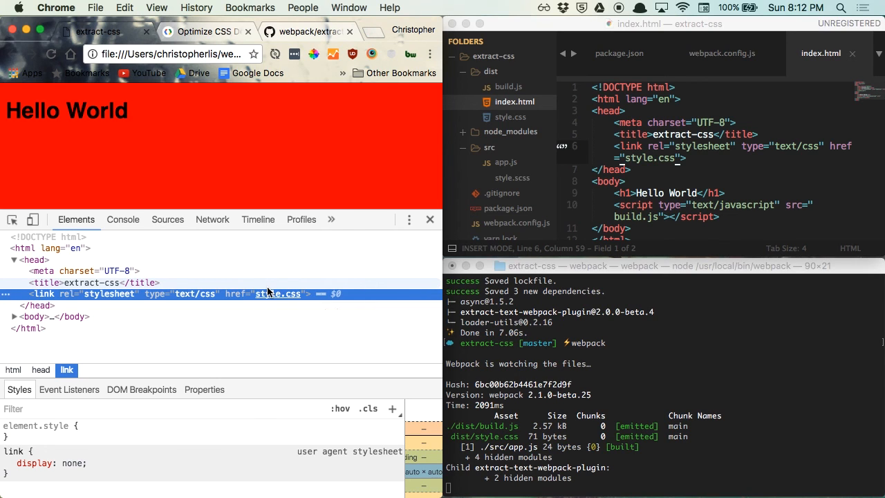
mouse_move(264, 284)
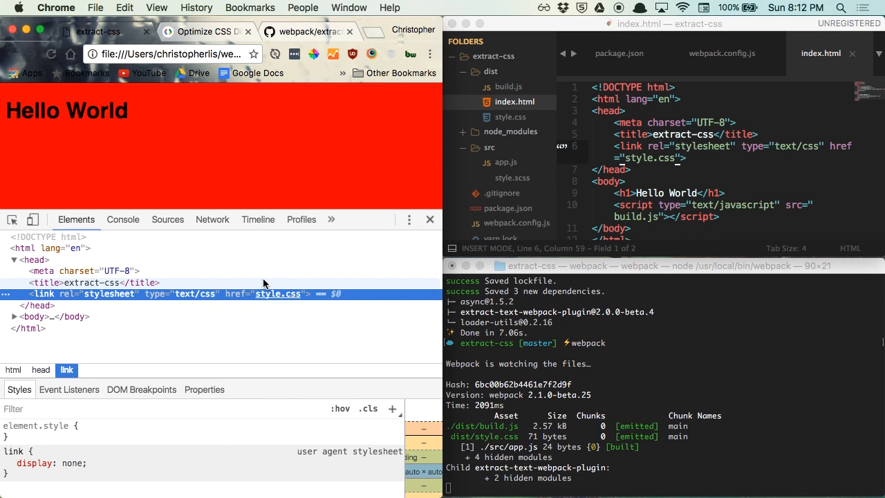